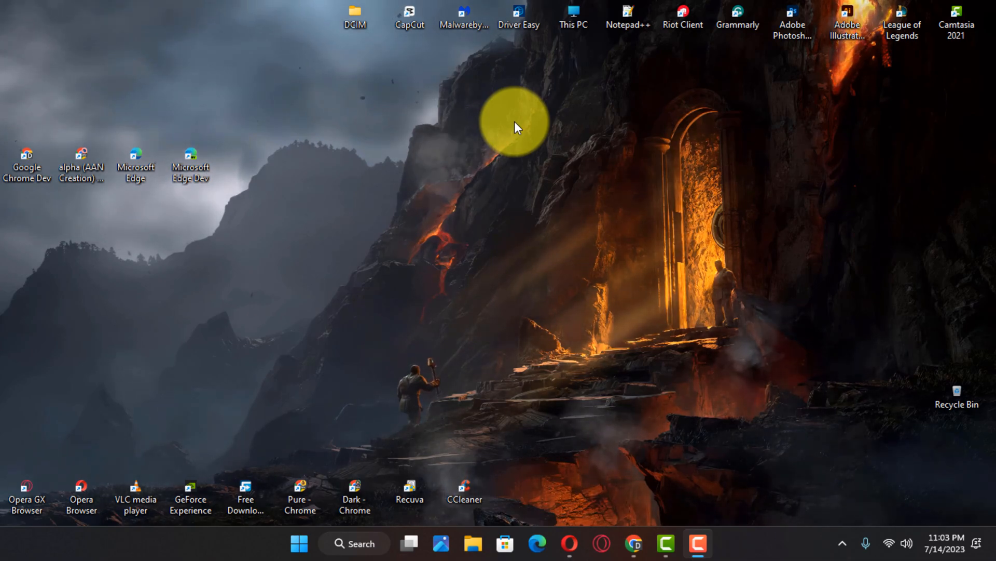
{"action": "mouse_move", "coordinate": [403, 362]}
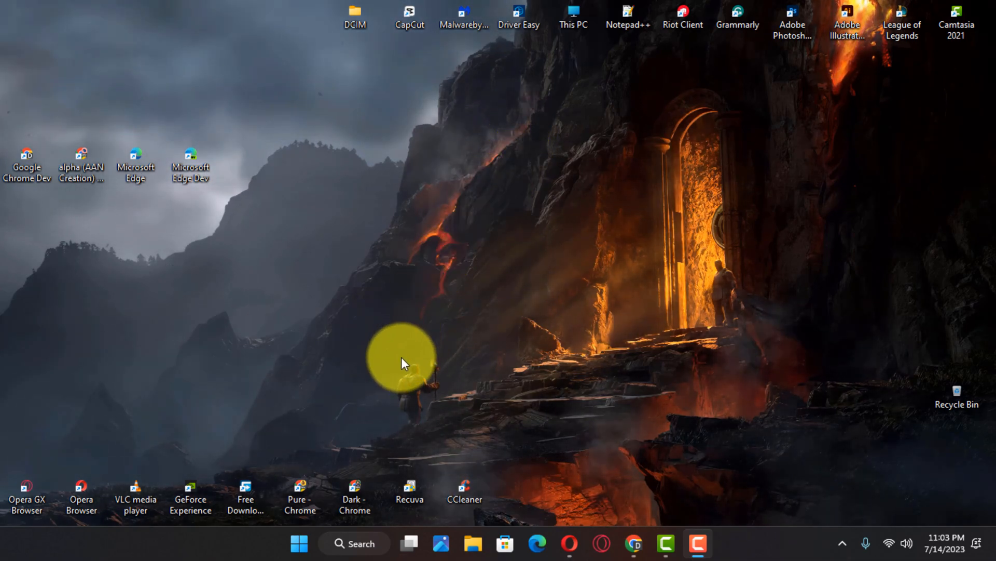
Step: Reach the VPN page from the Start button's quick links menu via Settings
{"action": "right_click", "coordinate": [299, 543]}
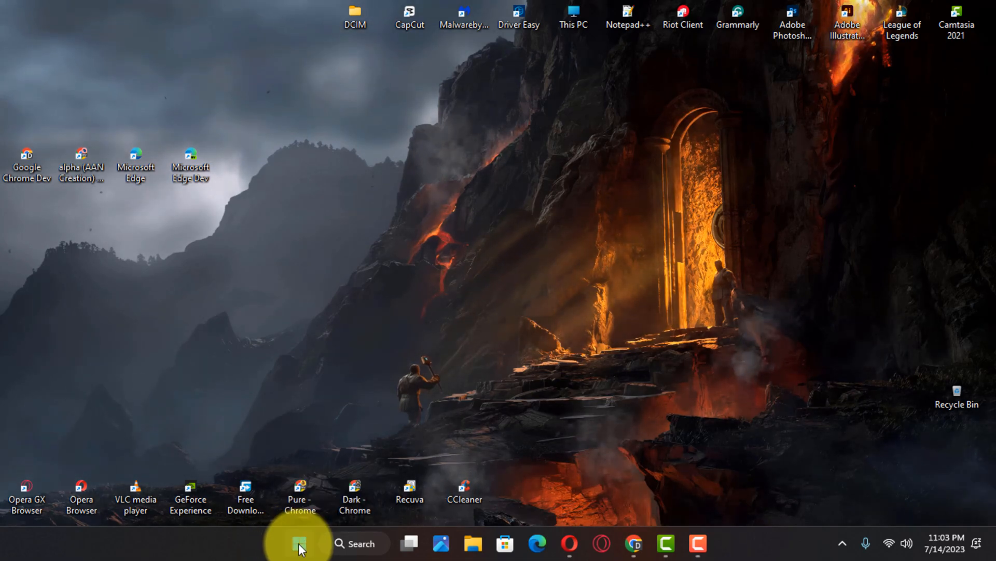
{"action": "right_click", "coordinate": [299, 543]}
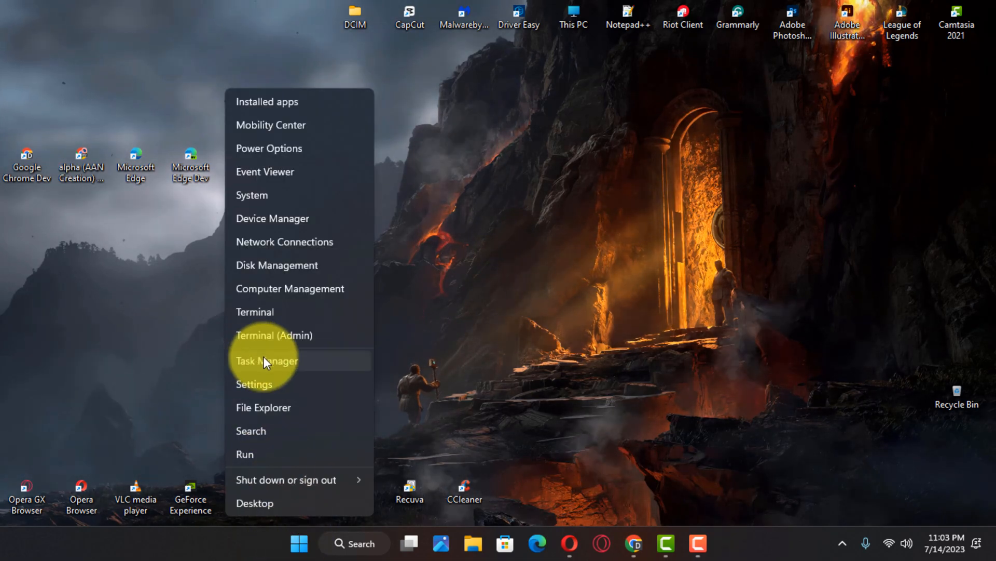
{"action": "left_click", "coordinate": [253, 384]}
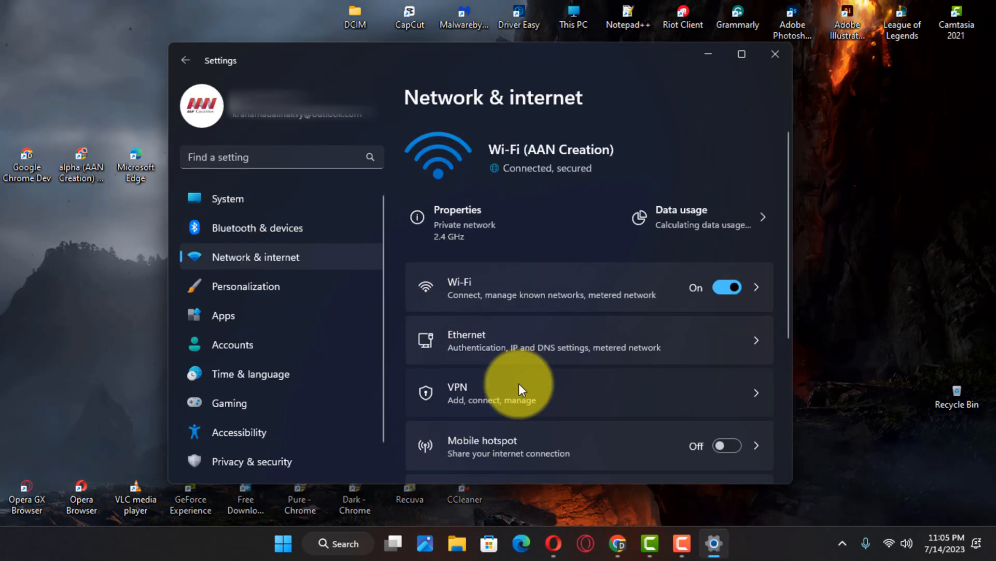
{"action": "left_click", "coordinate": [520, 386]}
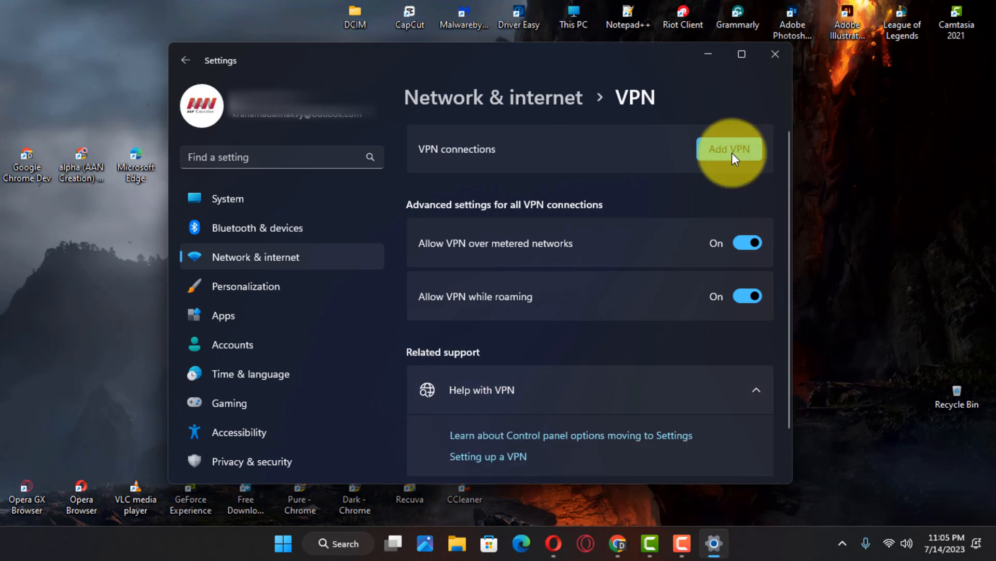
Step: Fill the new VPN form with connection name AAN and server address 1.2.3.4
{"action": "left_click", "coordinate": [729, 148]}
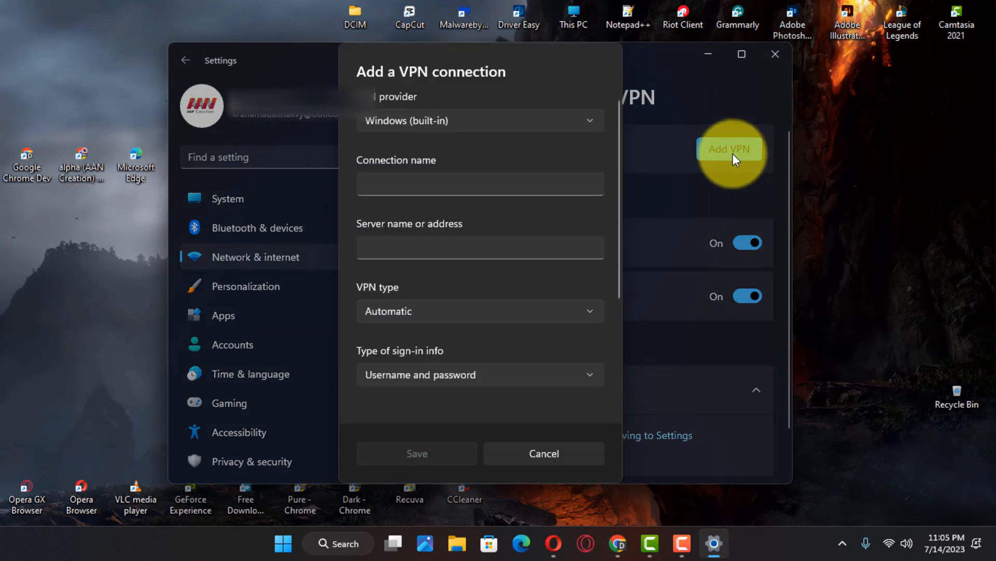
{"action": "mouse_move", "coordinate": [516, 145]}
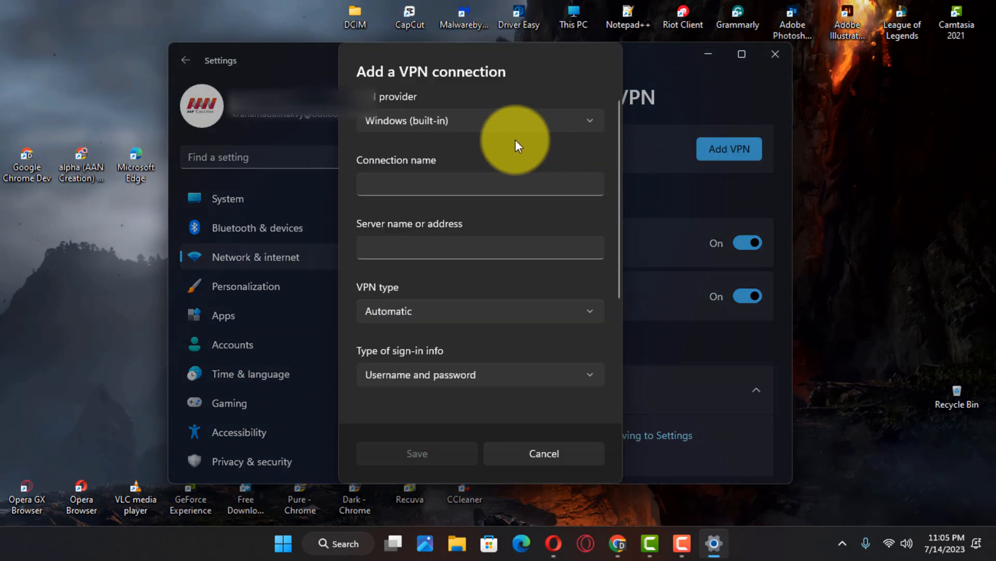
{"action": "mouse_move", "coordinate": [478, 172]}
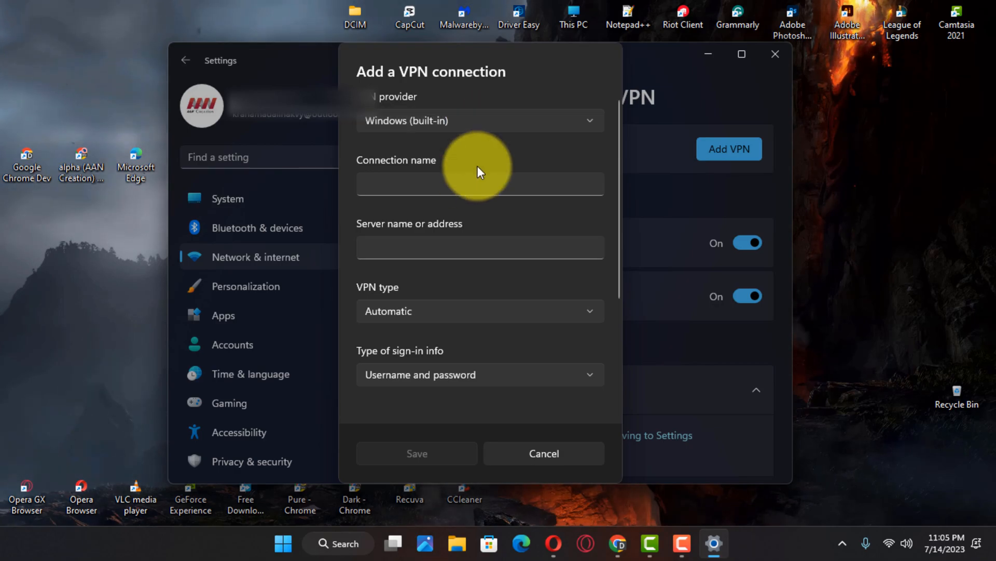
{"action": "left_click", "coordinate": [480, 185]}
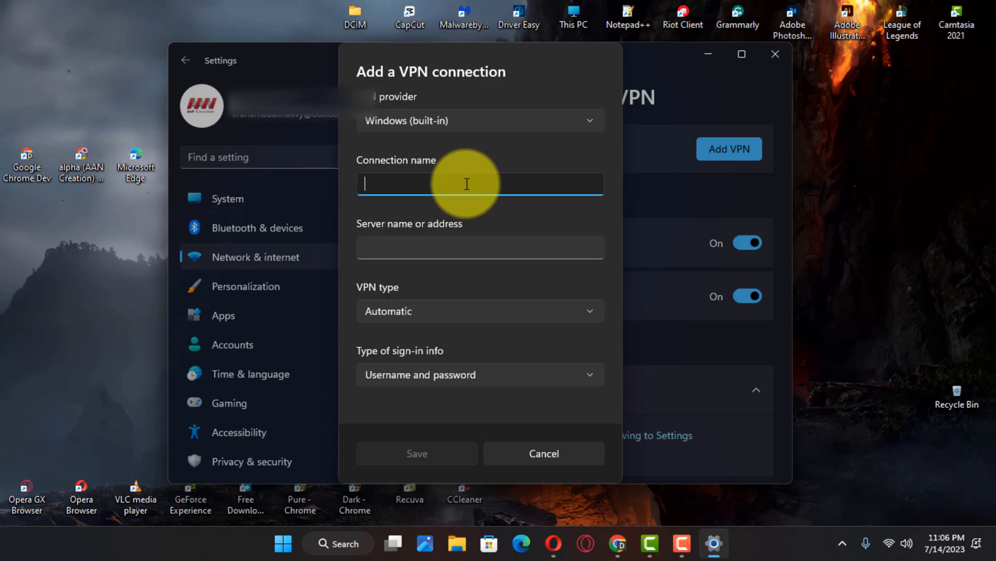
{"action": "type", "text": "AAN"}
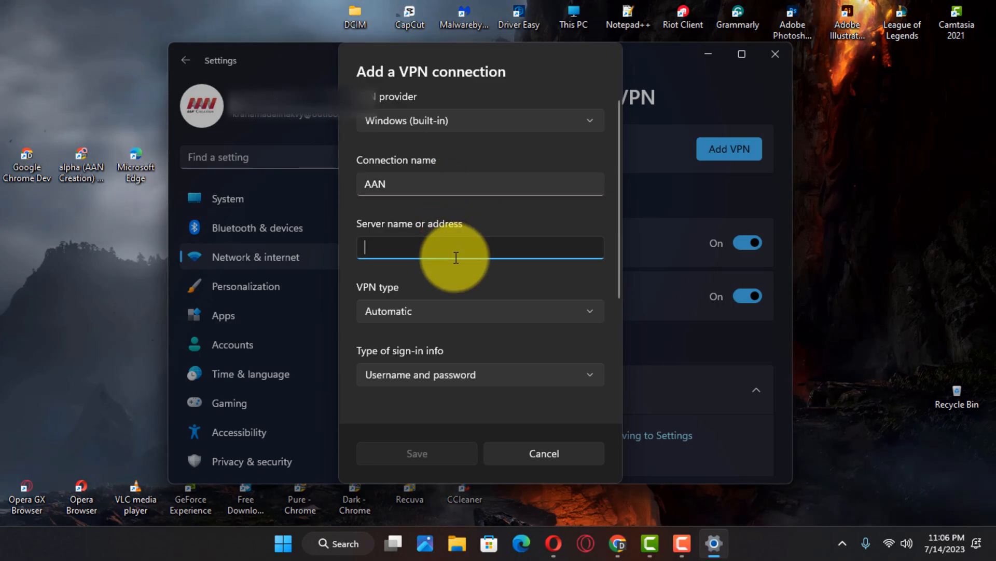
{"action": "type", "text": "1."}
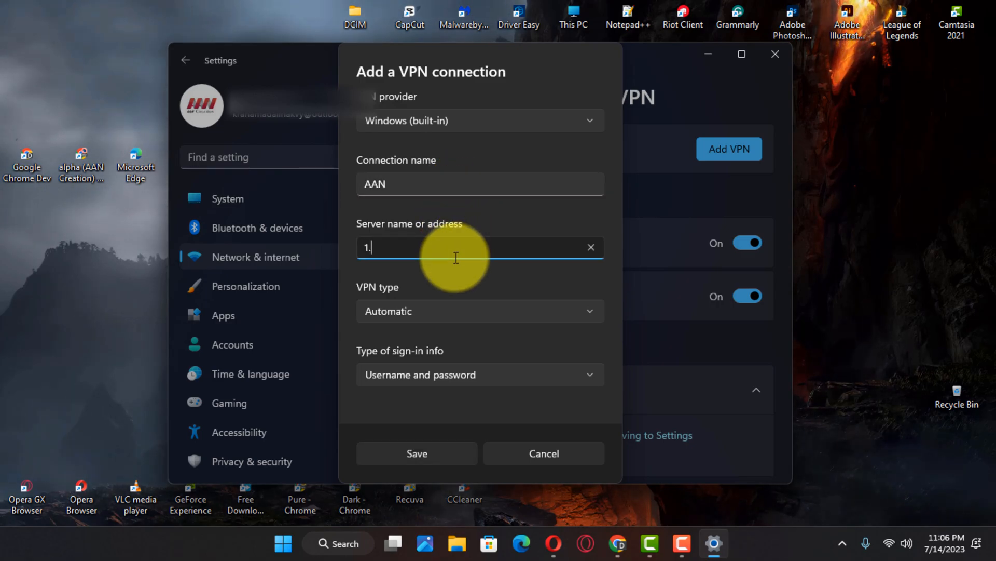
{"action": "type", "text": "2.3.4"}
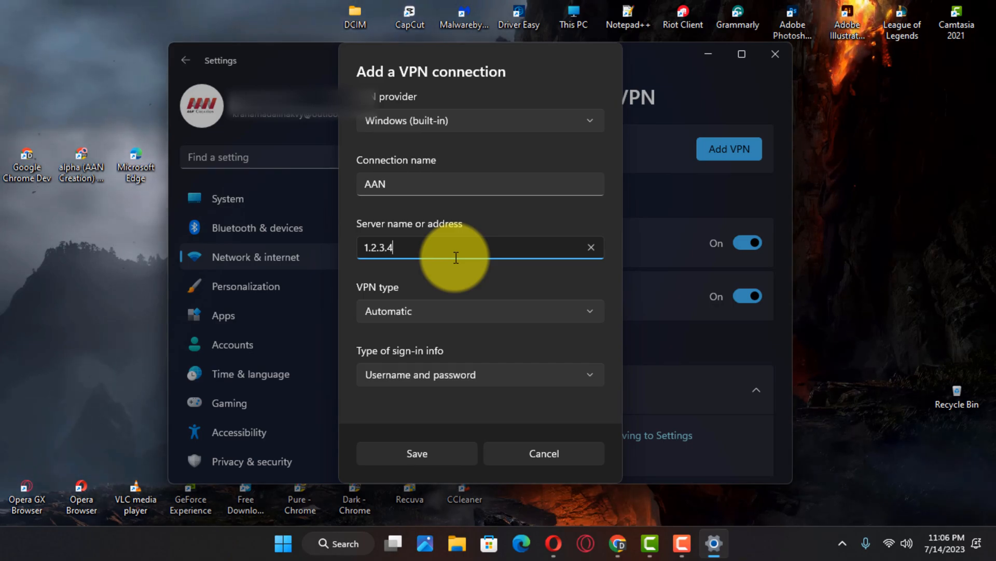
Step: Review the available VPN type and sign-in info options without changing them
{"action": "left_click", "coordinate": [478, 310]}
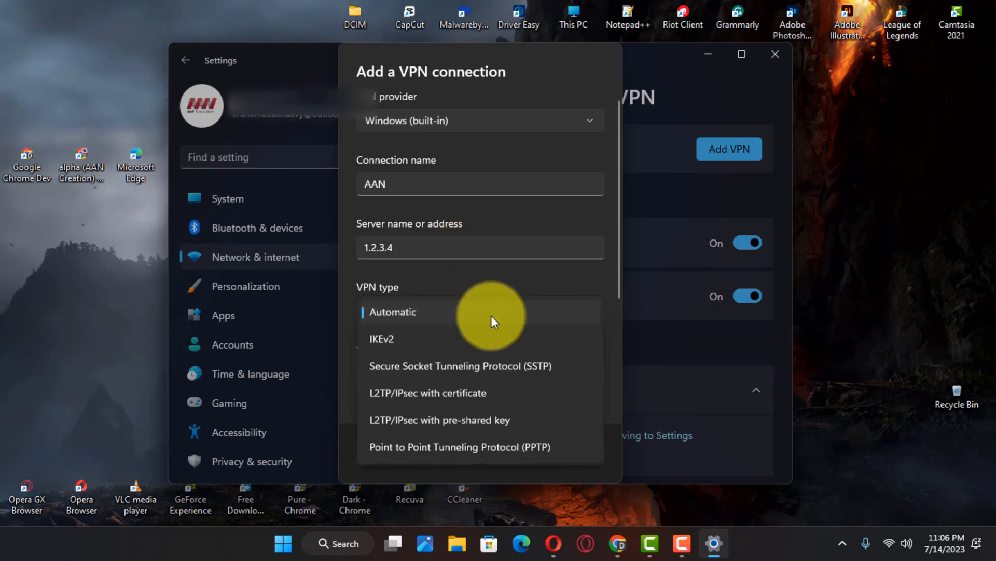
{"action": "left_click", "coordinate": [392, 312]}
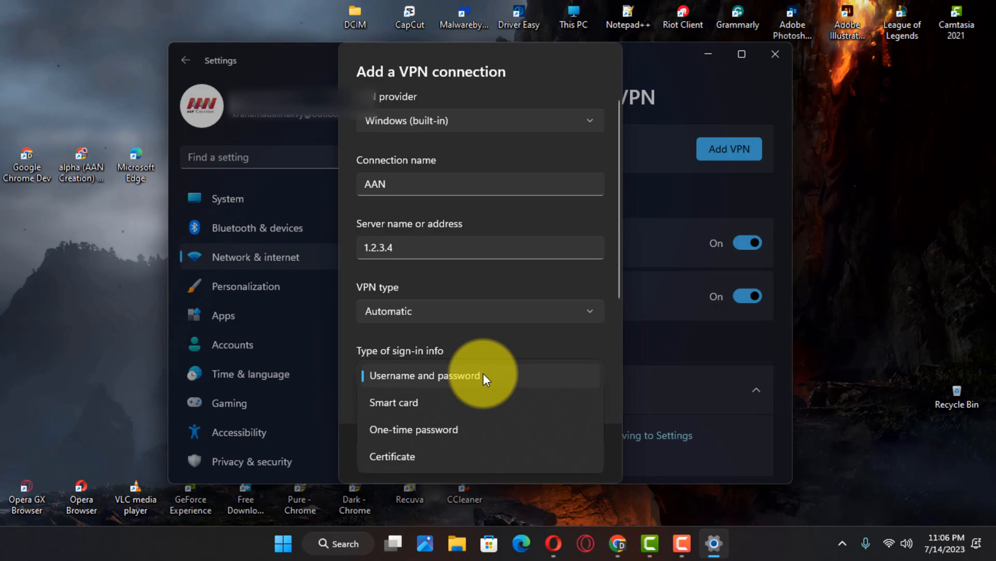
{"action": "mouse_move", "coordinate": [496, 371]}
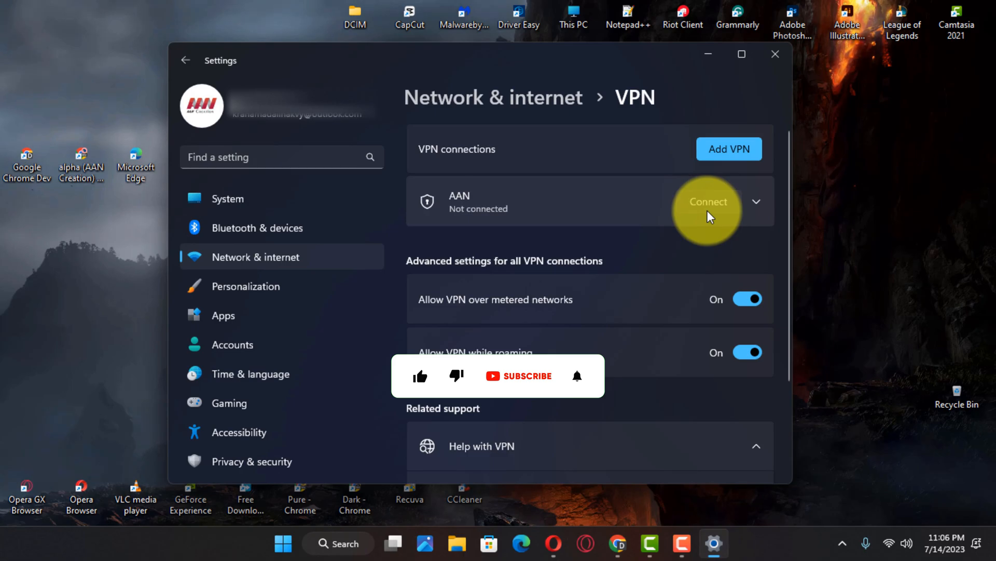
Step: Connect to the saved AAN VPN and minimise Settings back to the desktop
{"action": "left_click", "coordinate": [708, 201]}
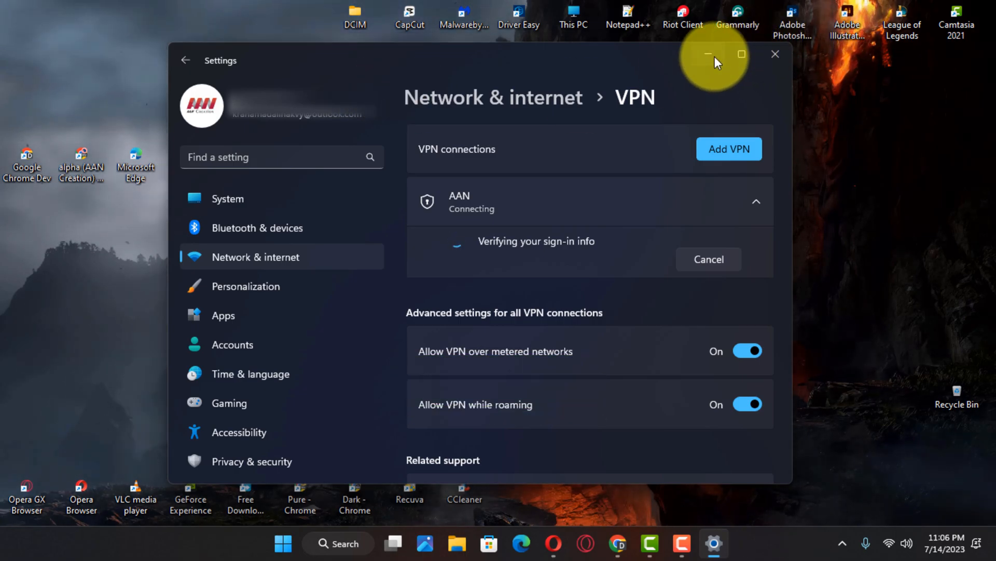
{"action": "left_click", "coordinate": [714, 56]}
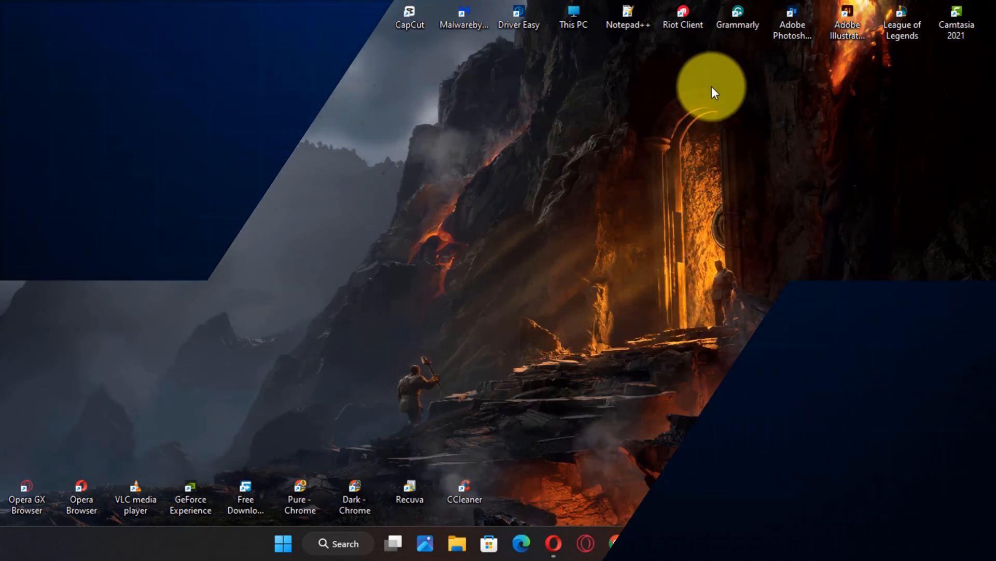